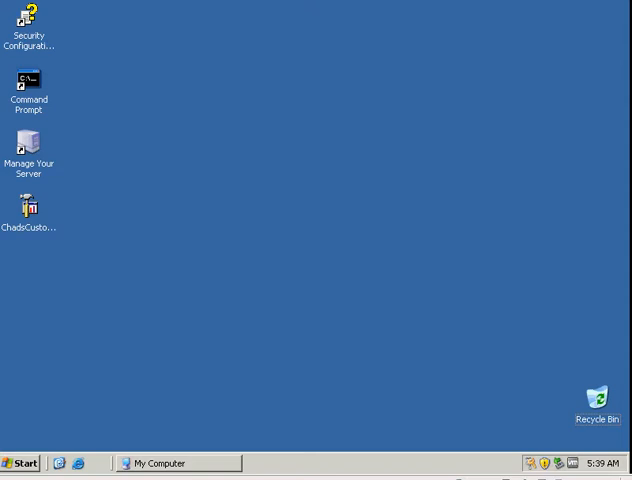
mouse_move(129, 251)
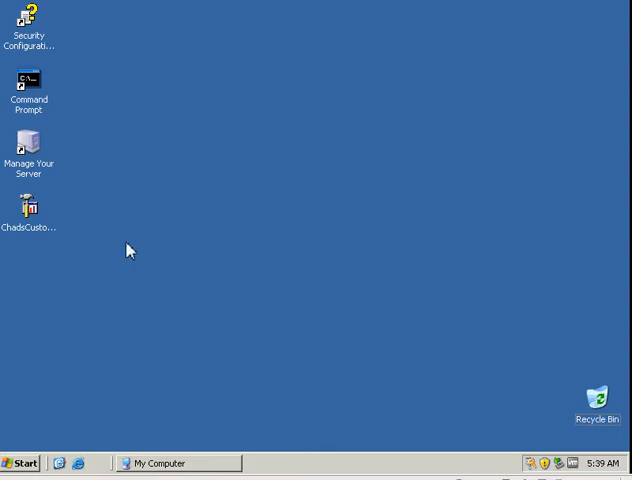
mouse_move(64, 313)
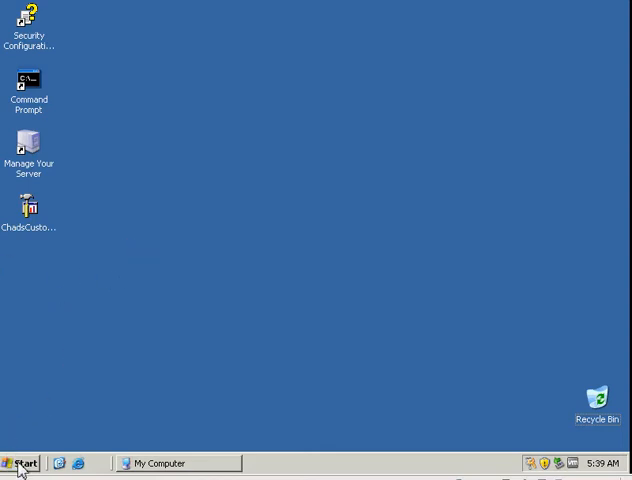
Step: Launch Registry Editor by running regedt32 from the Start menu's Run dialog
left_click(24, 463)
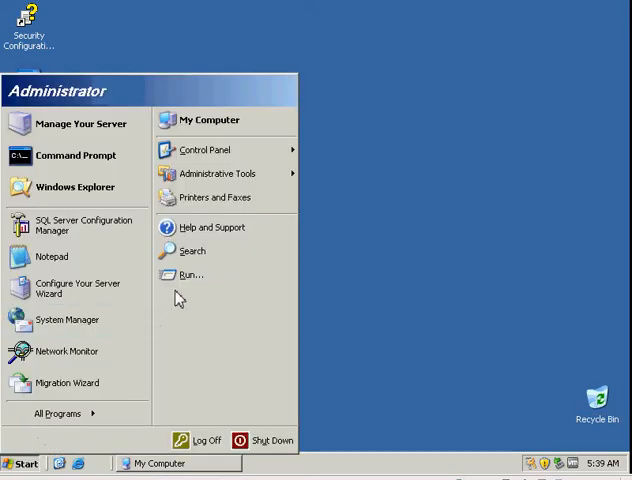
left_click(190, 274)
type("regedt")
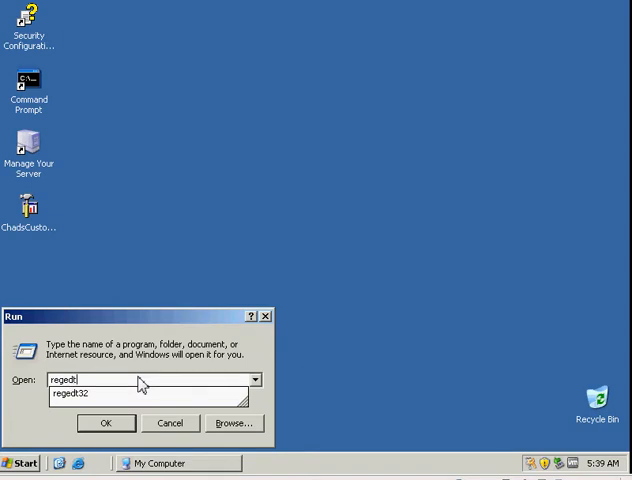
left_click(77, 392)
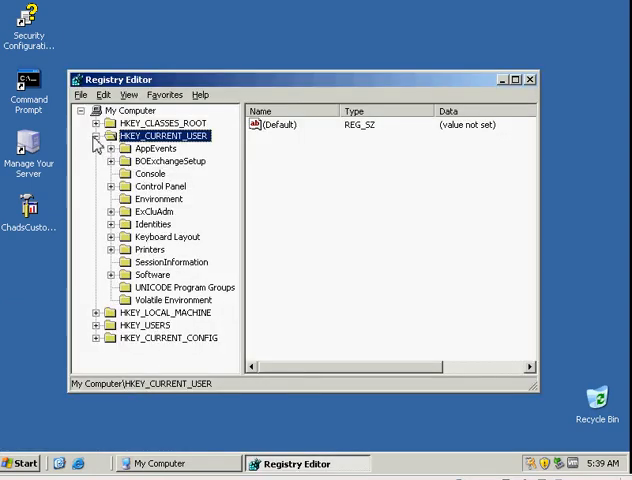
Step: Collapse and re-expand HKEY_CURRENT_USER, then expand Software down to Microsoft\Exchange
left_click(98, 135)
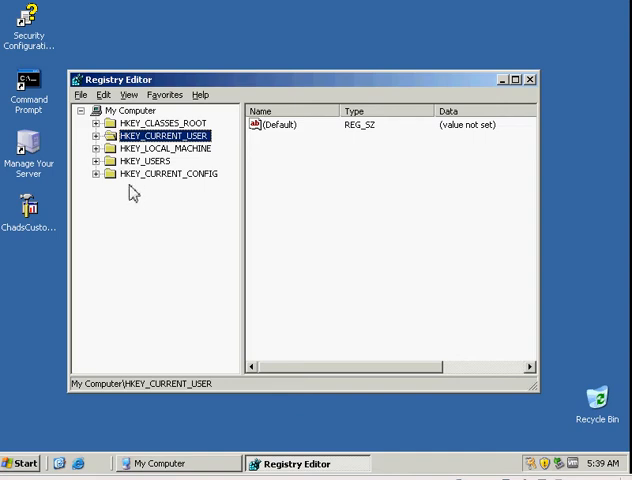
mouse_move(112, 197)
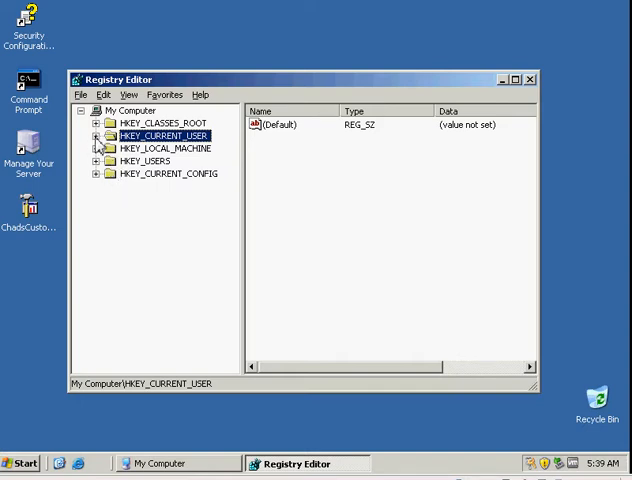
left_click(97, 135)
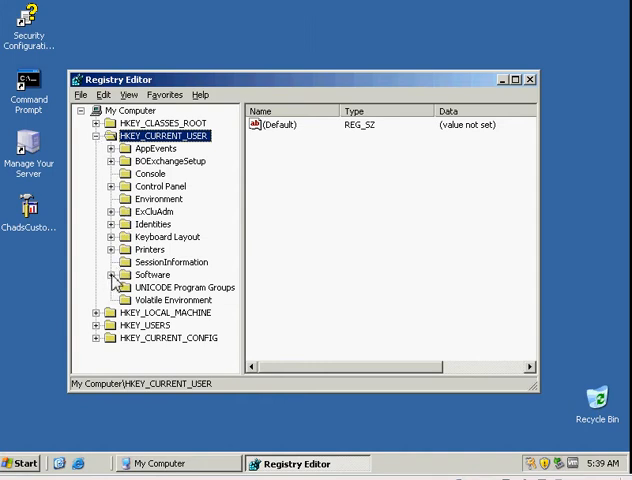
left_click(113, 274)
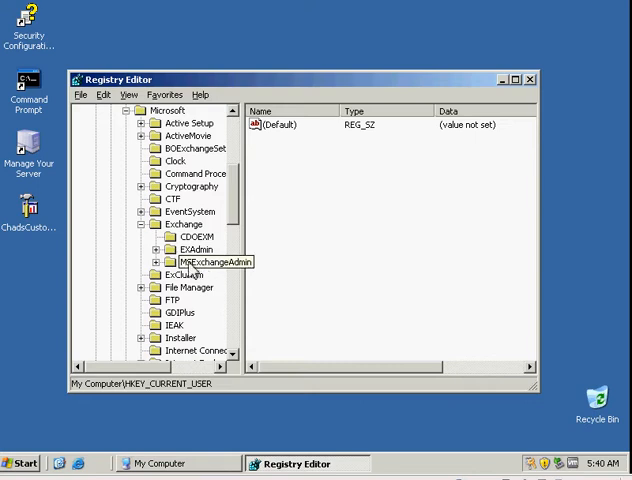
Step: Create a new DWORD value named ShowSecurityPage under the EXAdmin key
right_click(196, 249)
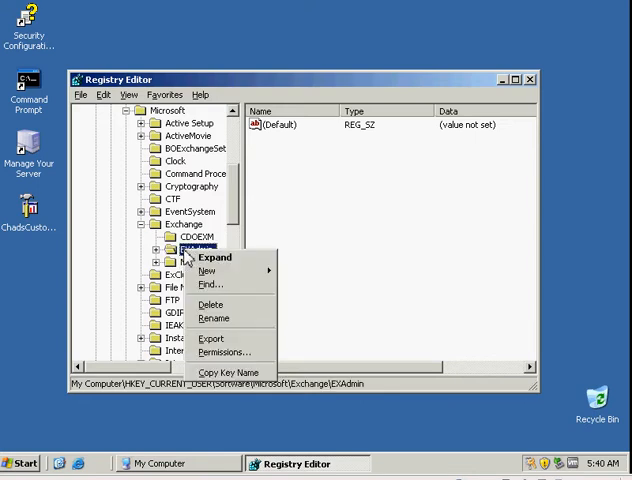
mouse_move(215, 258)
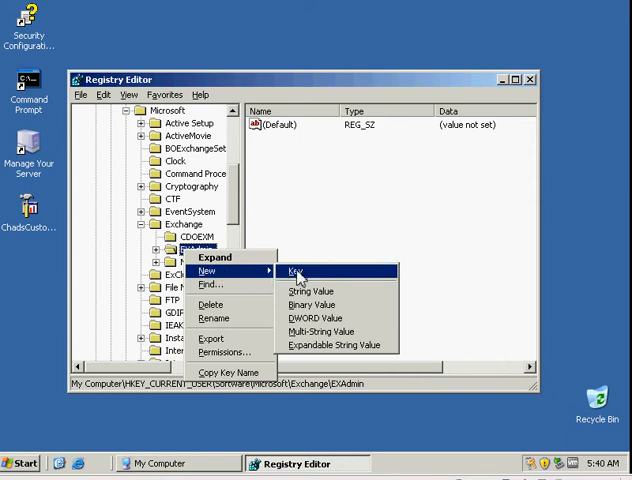
mouse_move(305, 318)
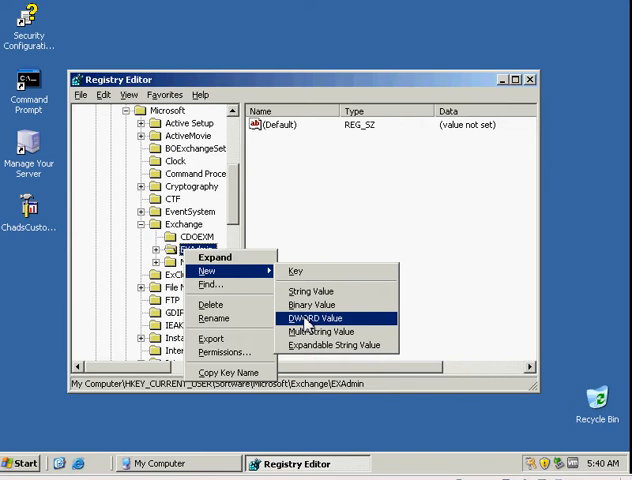
left_click(313, 318)
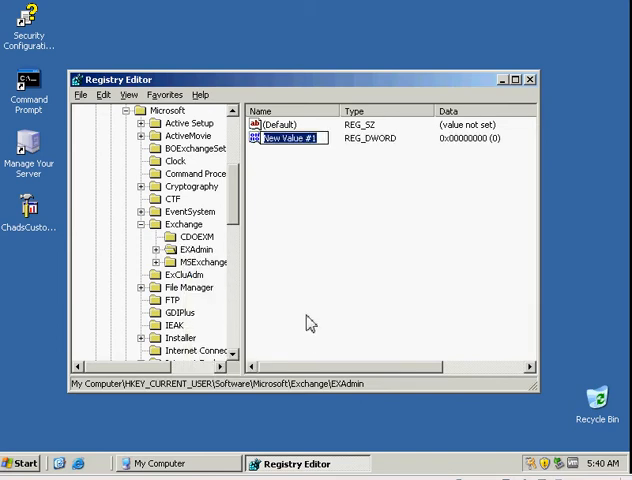
type("ShowSecurityPage")
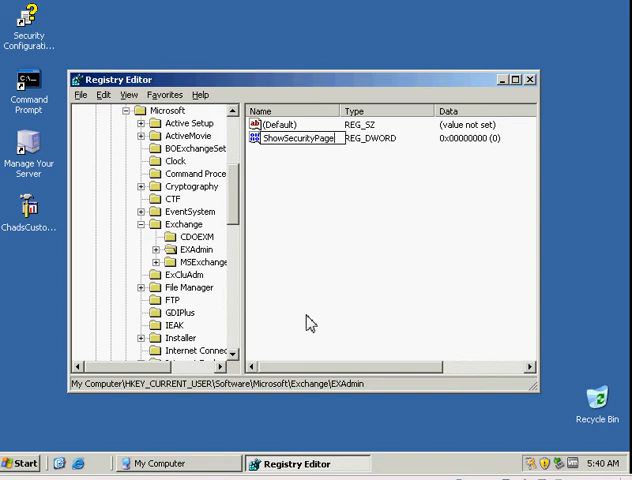
left_click(293, 138)
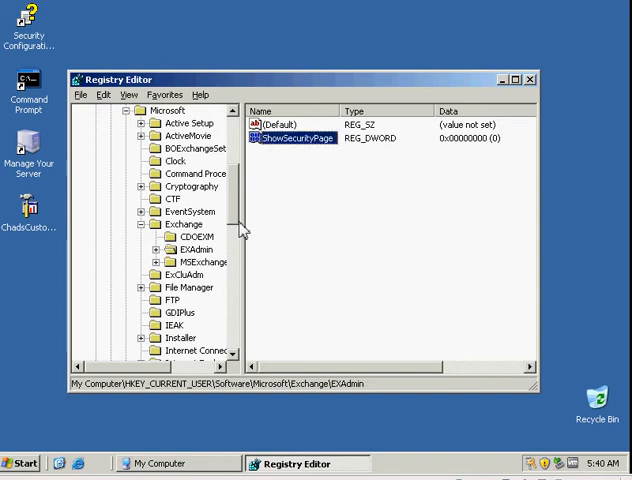
mouse_move(293, 193)
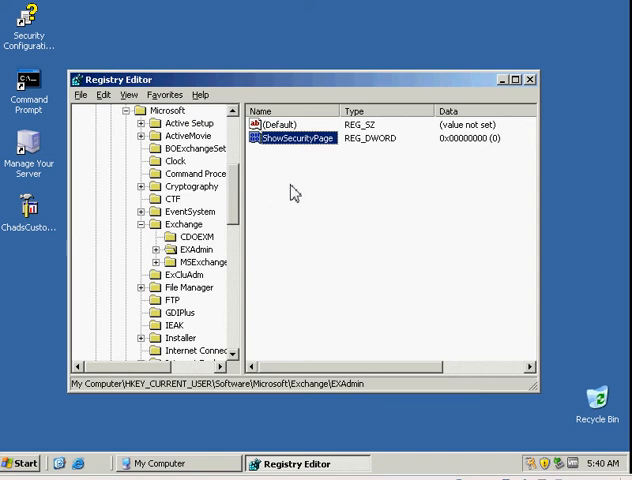
mouse_move(282, 155)
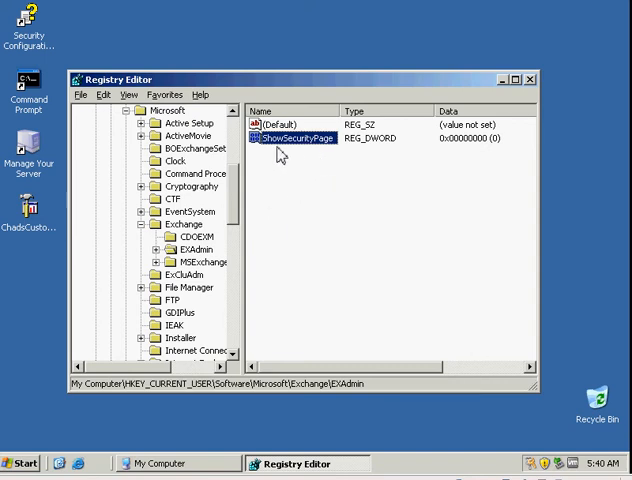
mouse_move(288, 150)
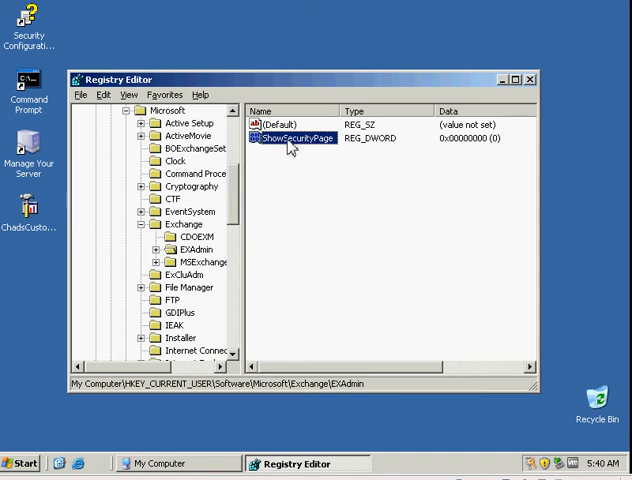
Step: Change ShowSecurityPage's value data from 0 to 1 in hexadecimal
double_click(300, 137)
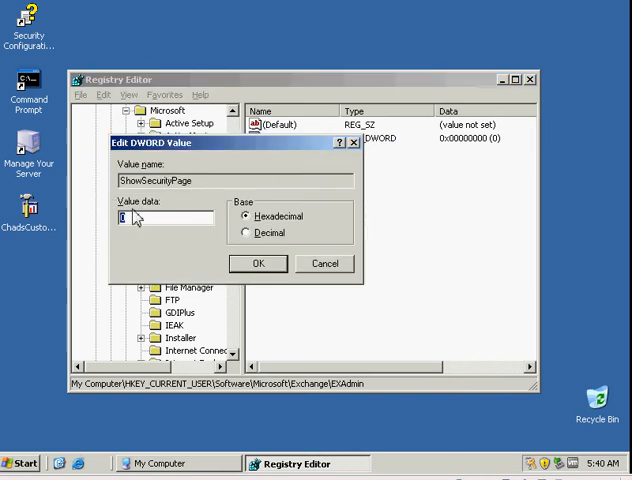
type("1")
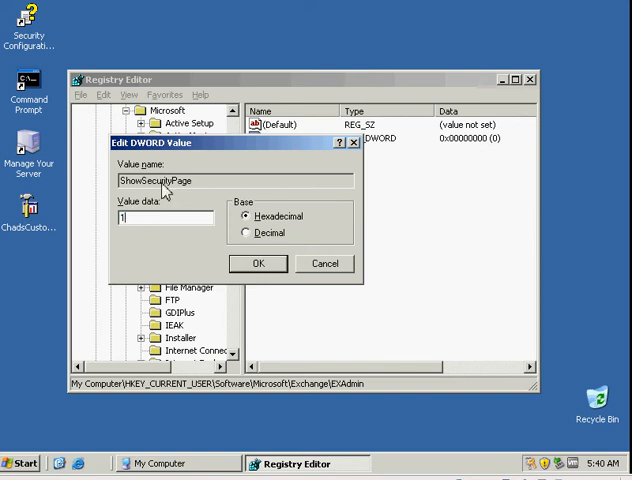
mouse_move(262, 270)
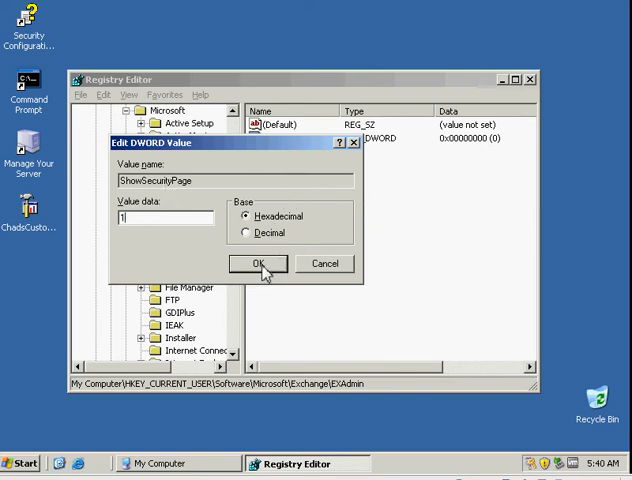
left_click(258, 263)
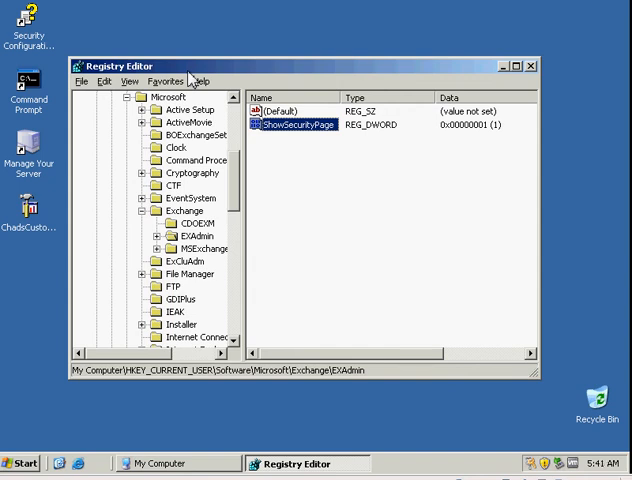
mouse_move(306, 178)
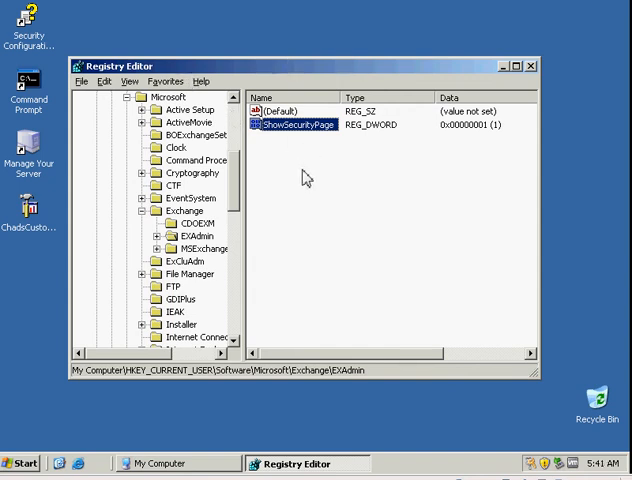